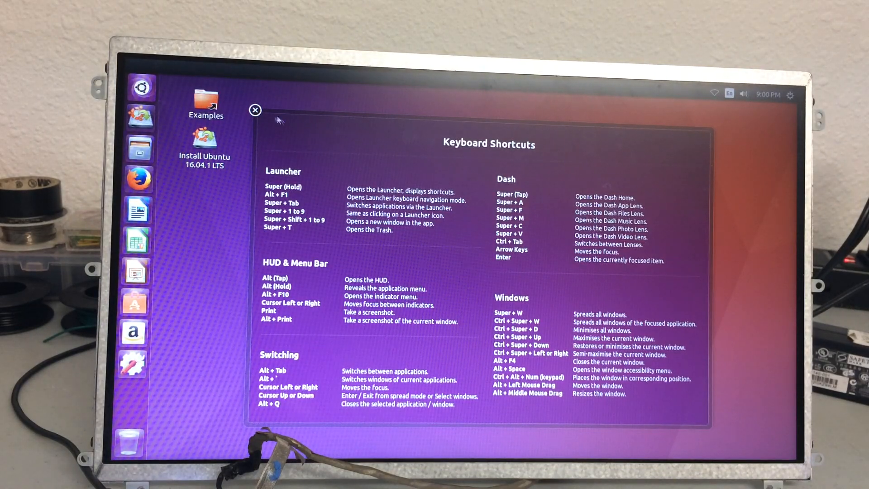
# Dismiss the shortcuts overlay, check Brightness & Lock is at maximum, and return to All Settings.
pyautogui.click(255, 109)
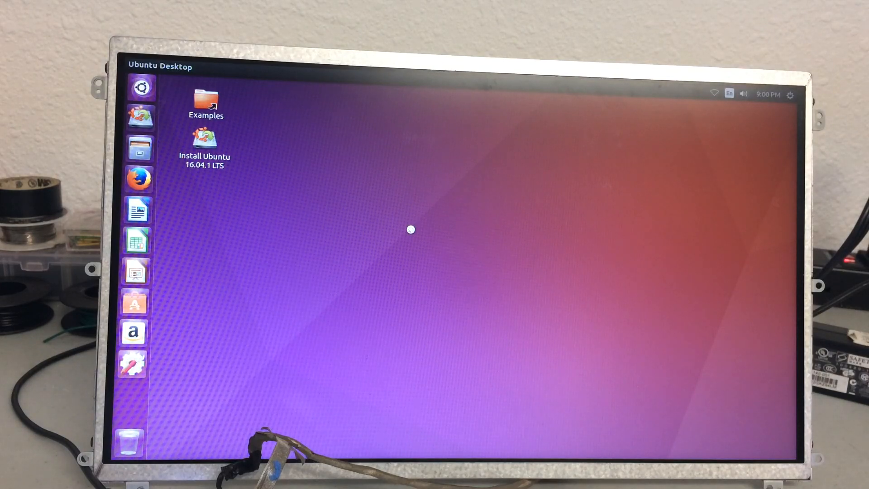
pyautogui.moveTo(488, 203)
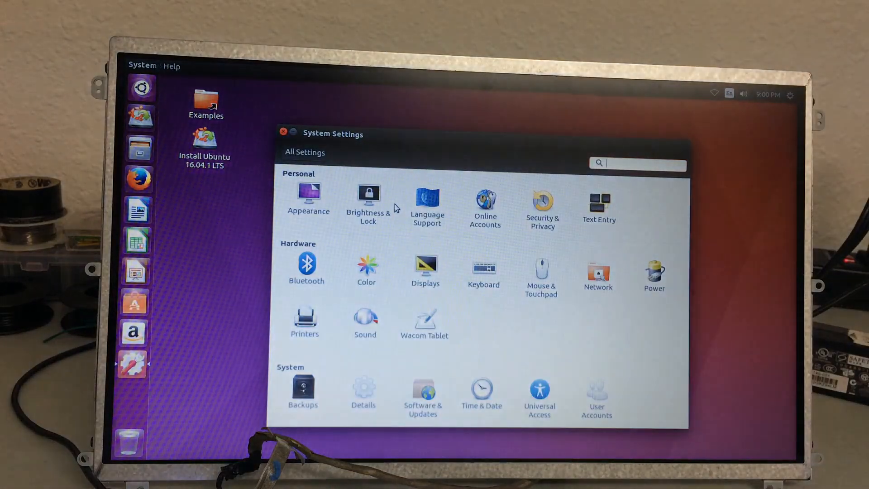
pyautogui.click(367, 198)
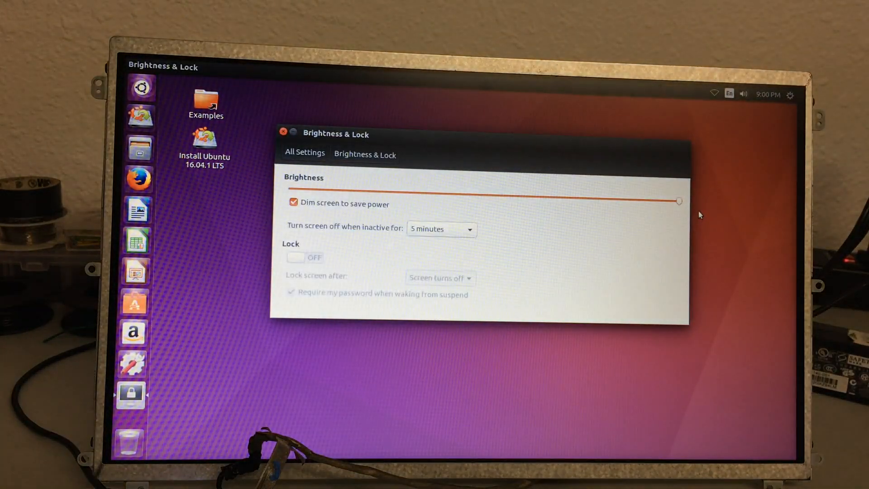
pyautogui.click(304, 152)
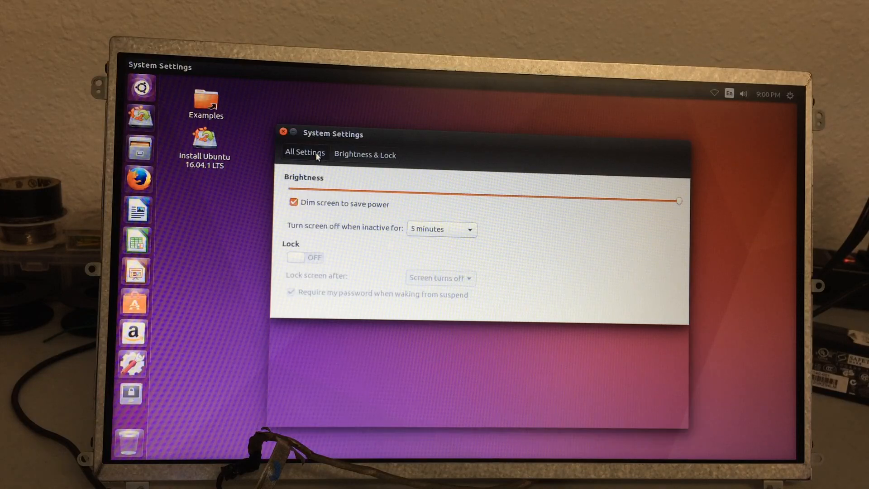
pyautogui.click(304, 154)
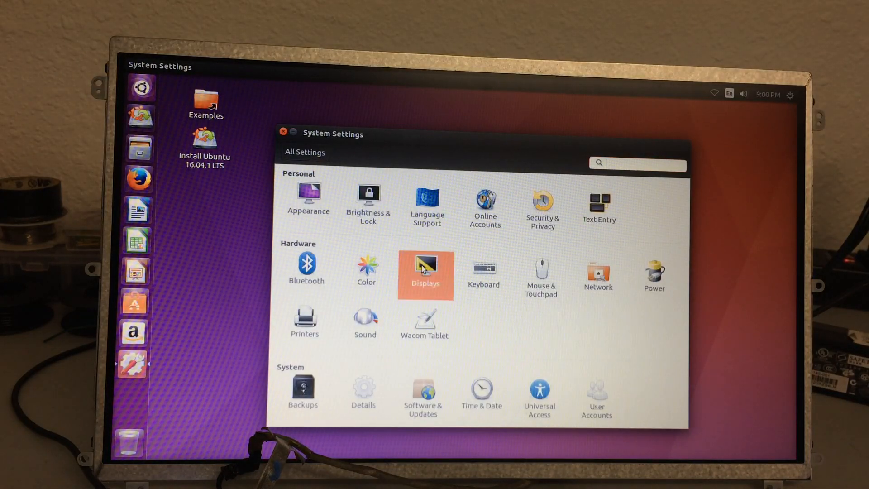
# Review the Displays panel showing the Built-in Display at 1366 x 768, then close it.
pyautogui.click(425, 274)
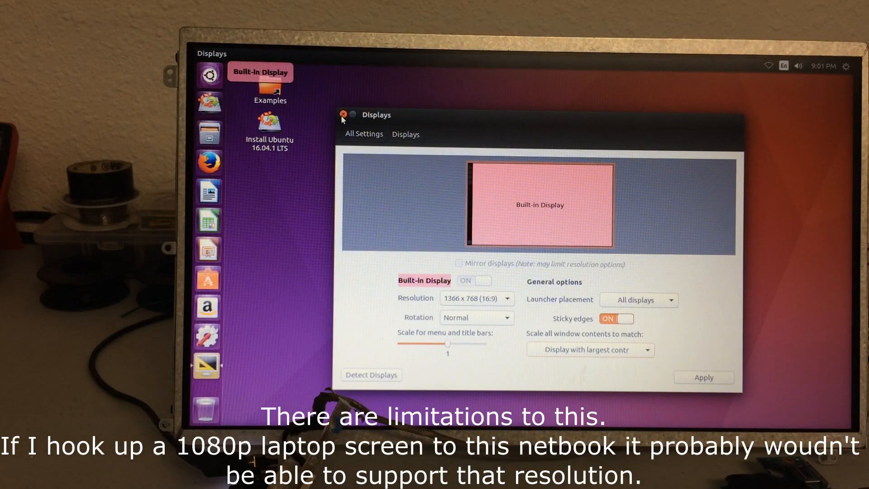
pyautogui.click(343, 115)
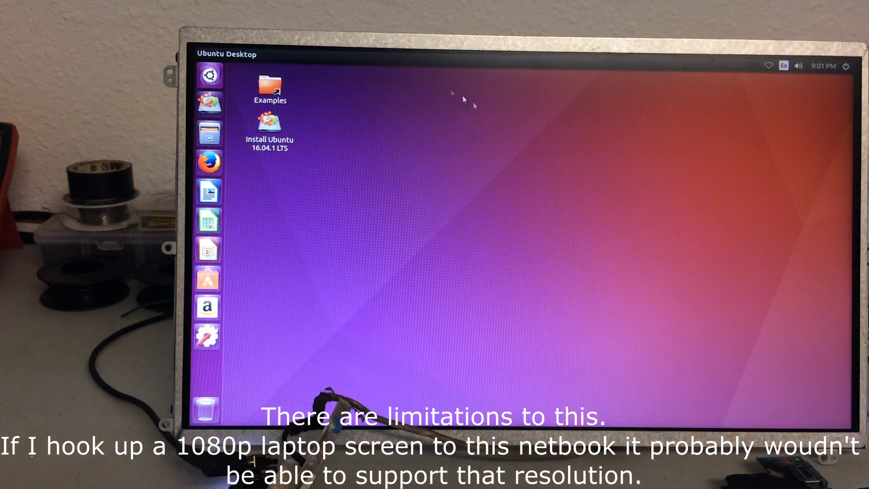
pyautogui.moveTo(658, 243)
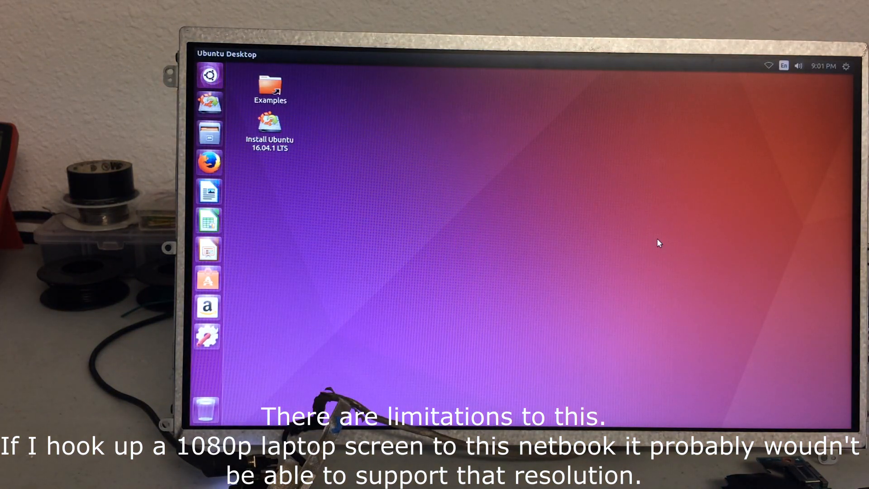
pyautogui.moveTo(749, 164)
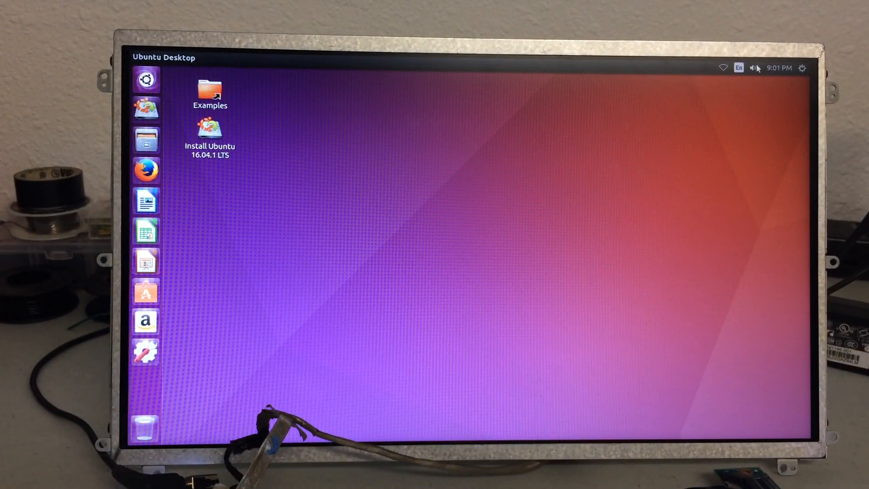
# Briefly show the top-panel session menu and dismiss it without choosing anything.
pyautogui.click(802, 68)
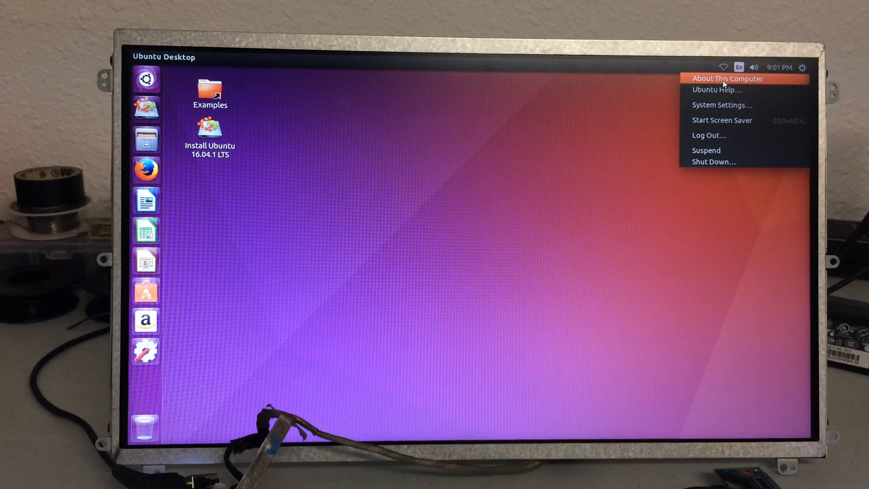
pyautogui.click(723, 66)
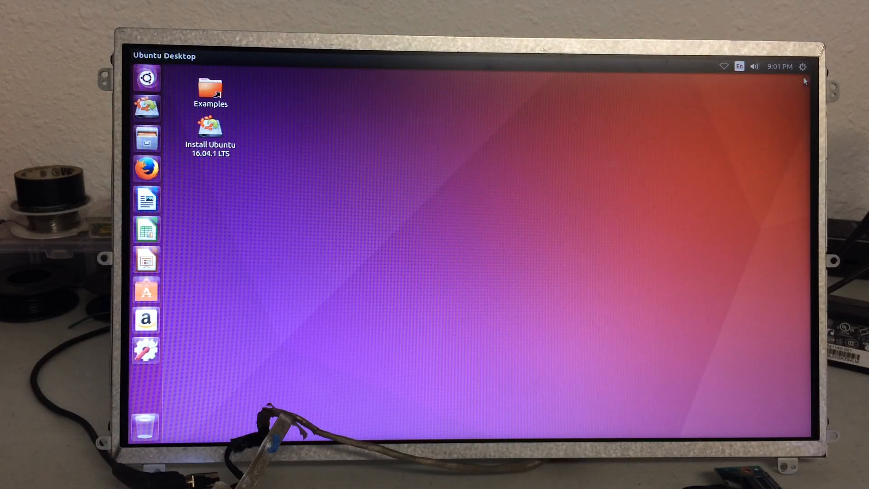
pyautogui.moveTo(569, 187)
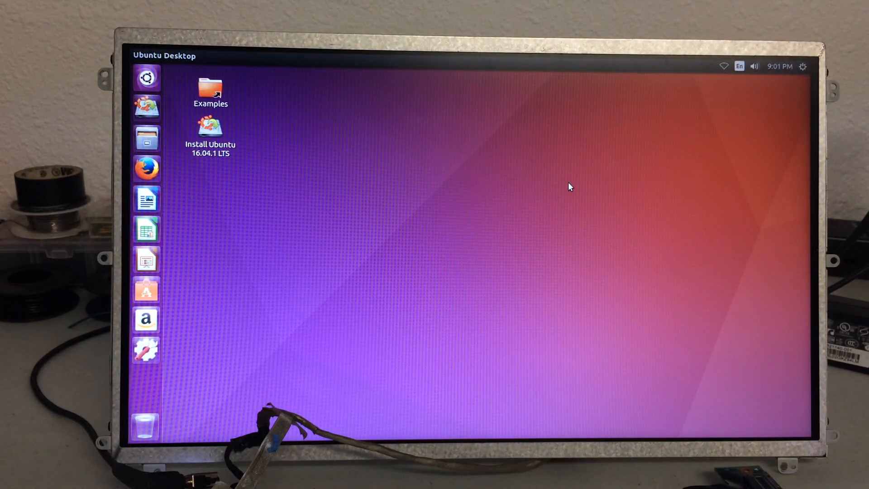